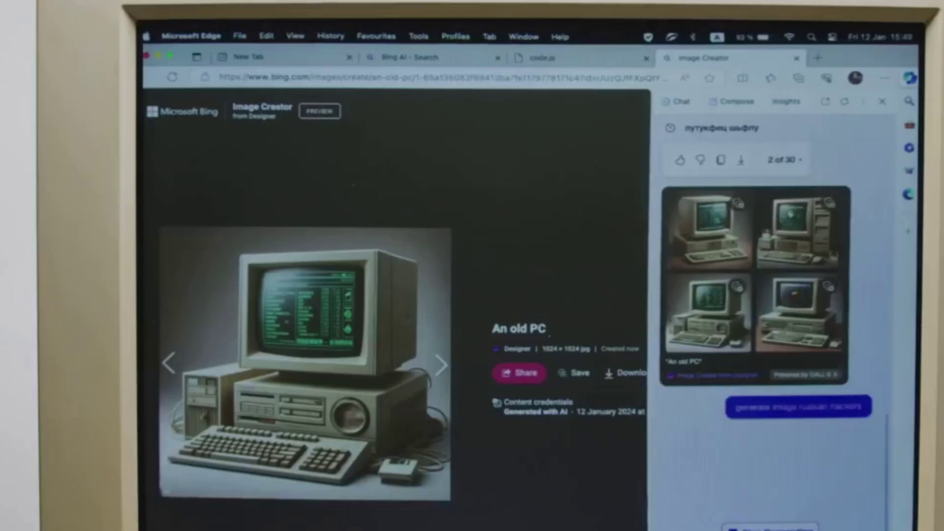
- Submit the prompt 'generate image russian hackers' in the Copilot sidebar so generation starts
left_click(797, 405)
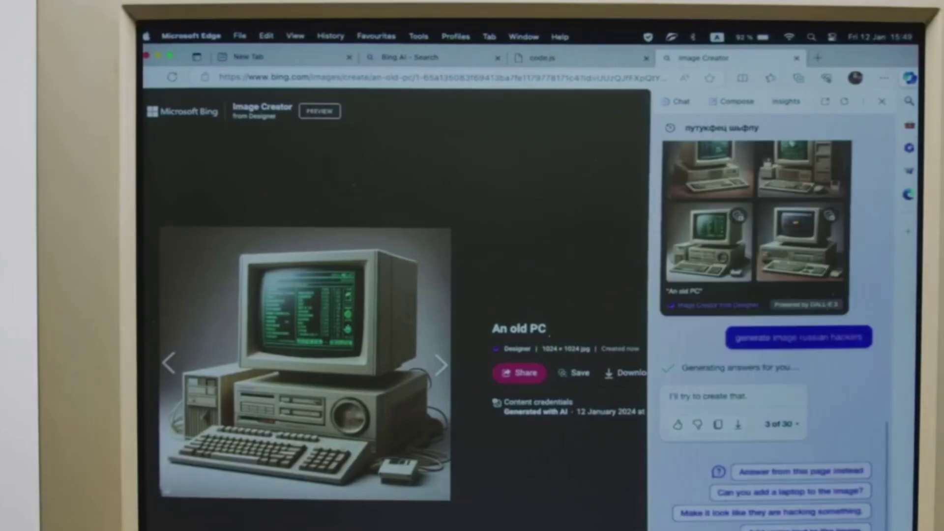